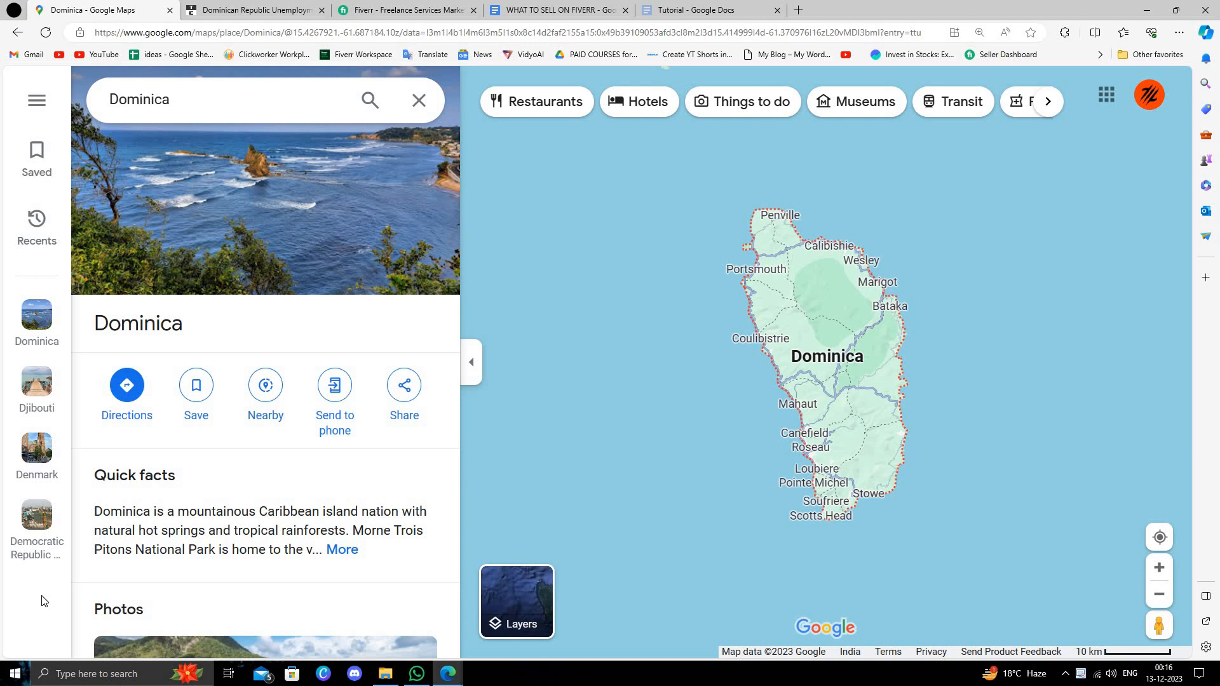
Switch to the 'Dominican Republic Unemployment' tab to show the Trading Economics chart
left_click(253, 9)
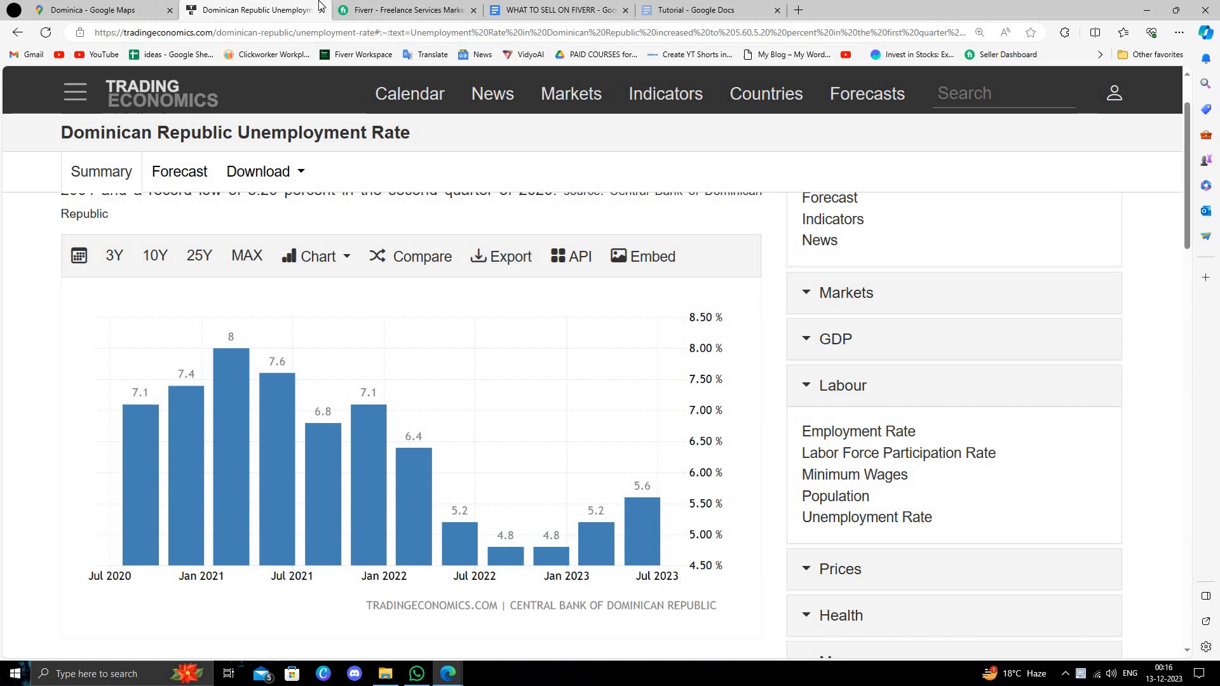
Switch to the 'Fiverr - Freelance Services Marketplace' tab
left_click(405, 9)
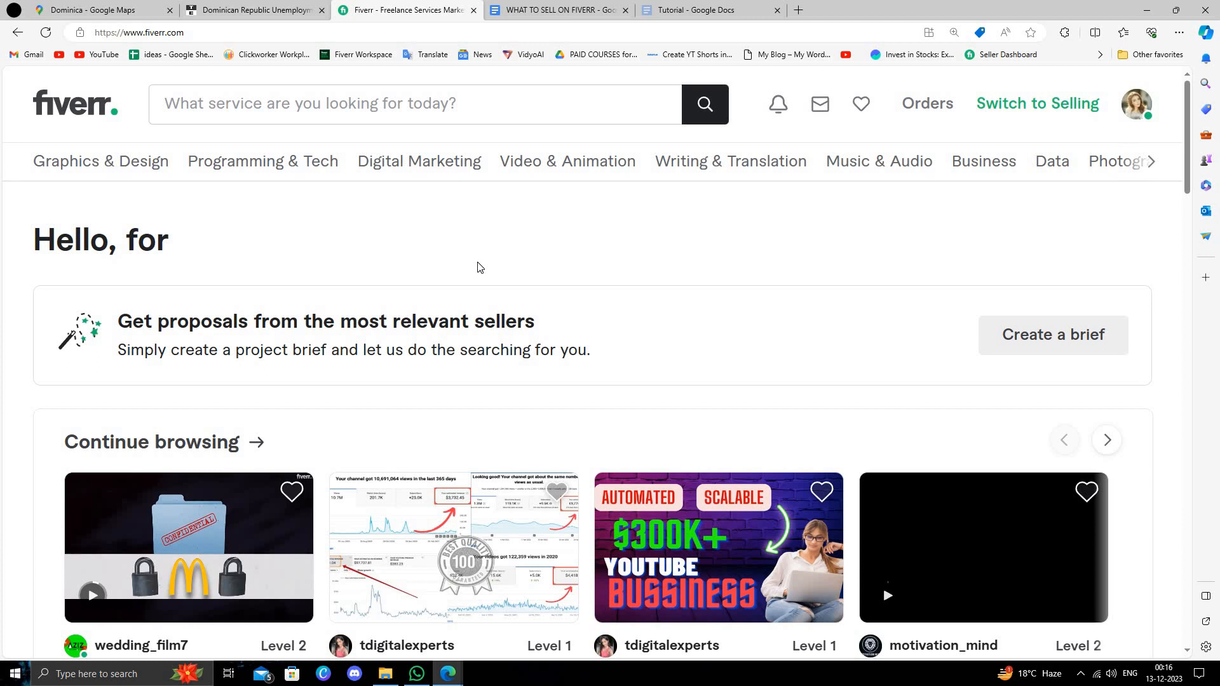
mouse_move(614, 445)
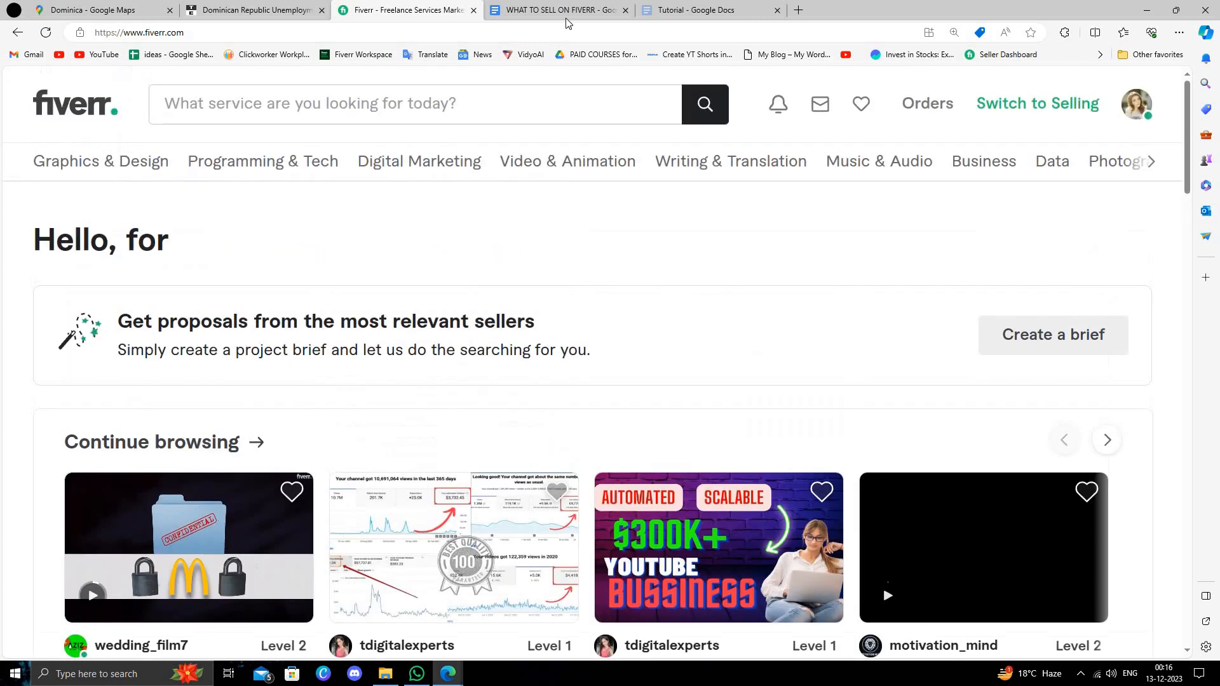
left_click(708, 10)
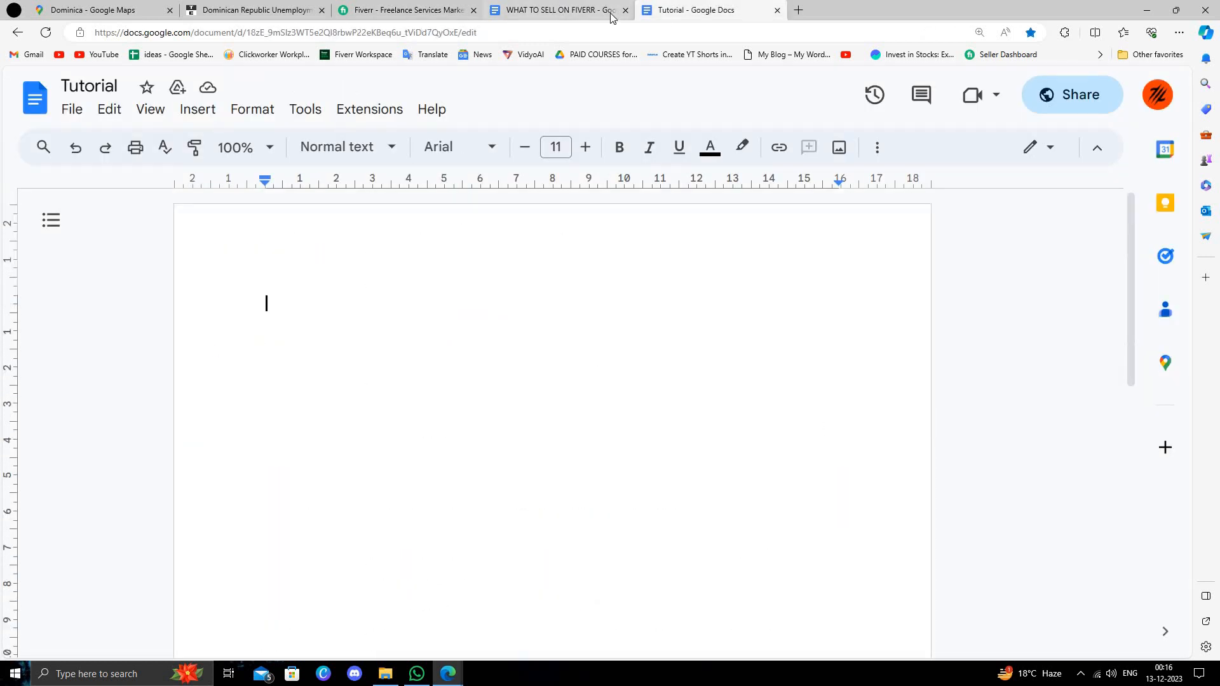
left_click(557, 10)
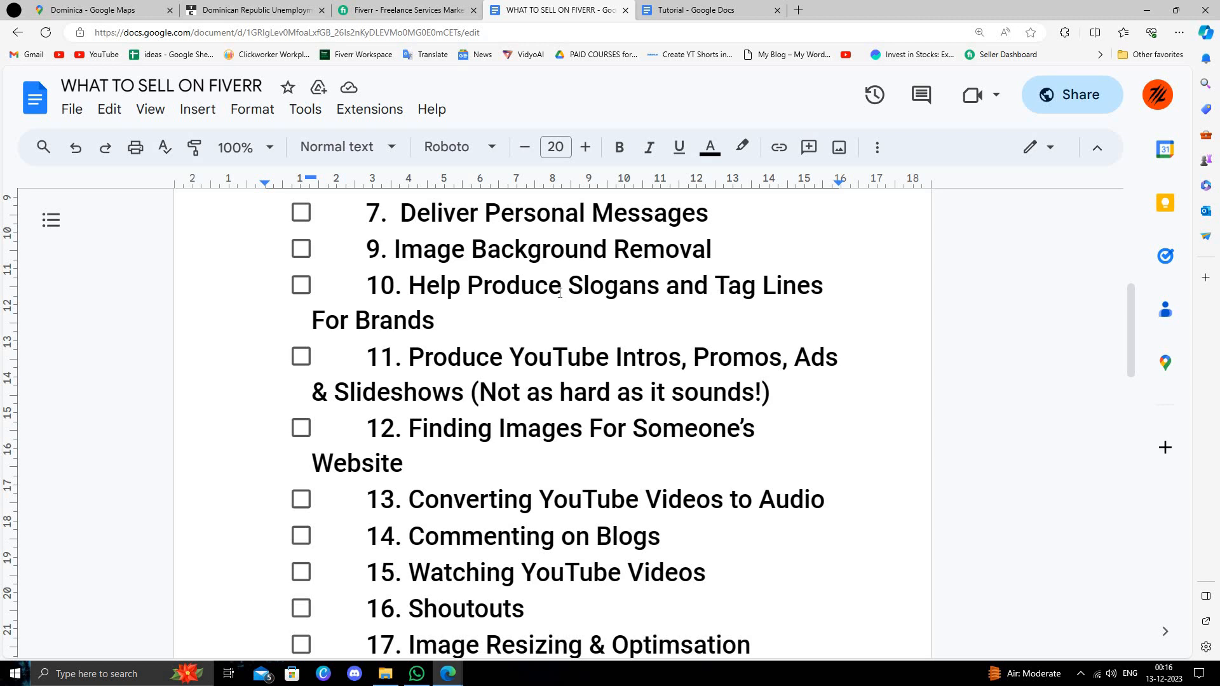
scroll("down", 3)
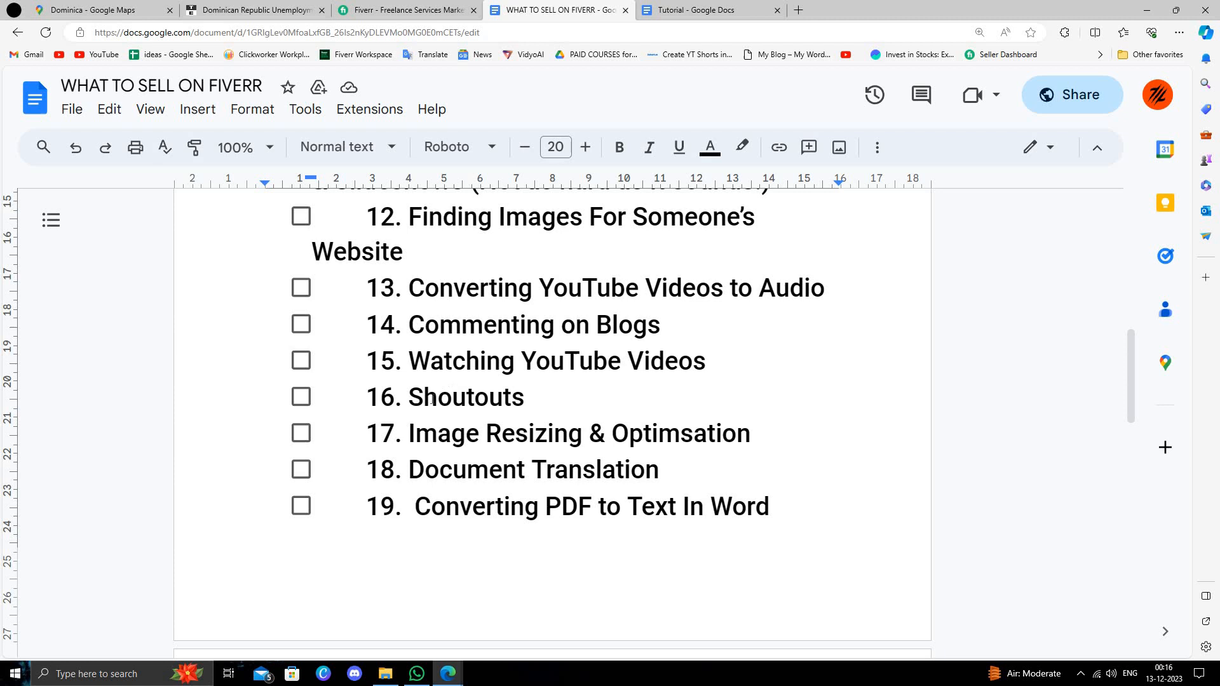
scroll("down", 3)
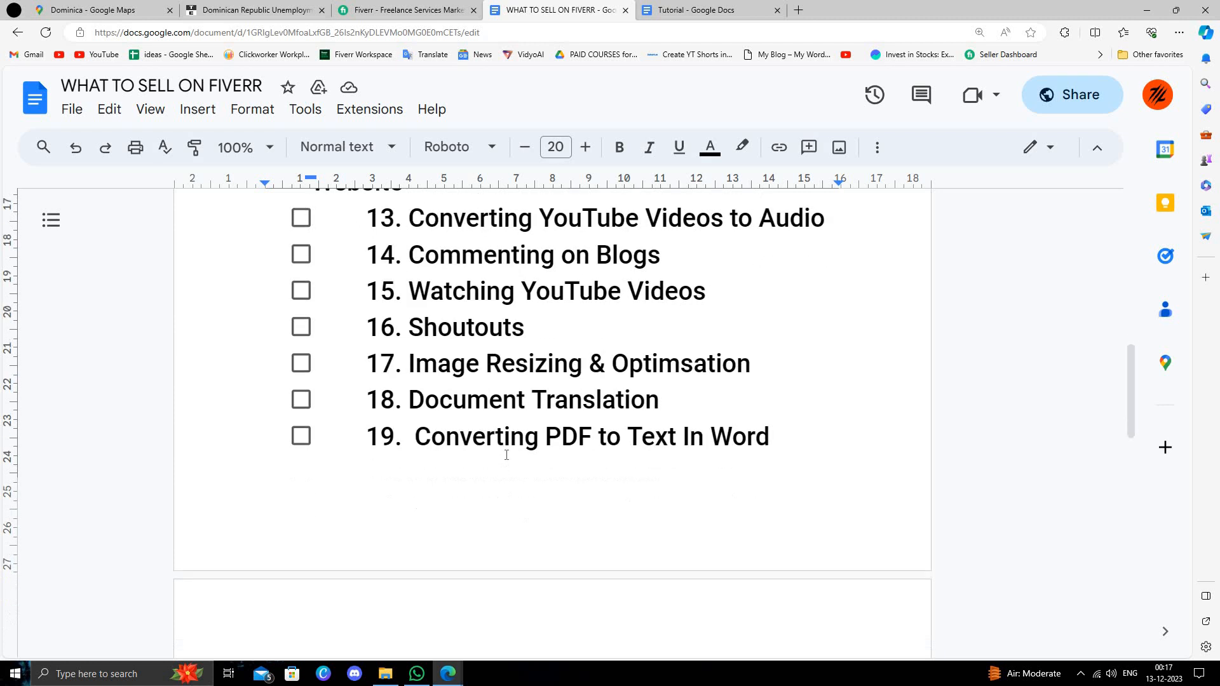
left_click(405, 11)
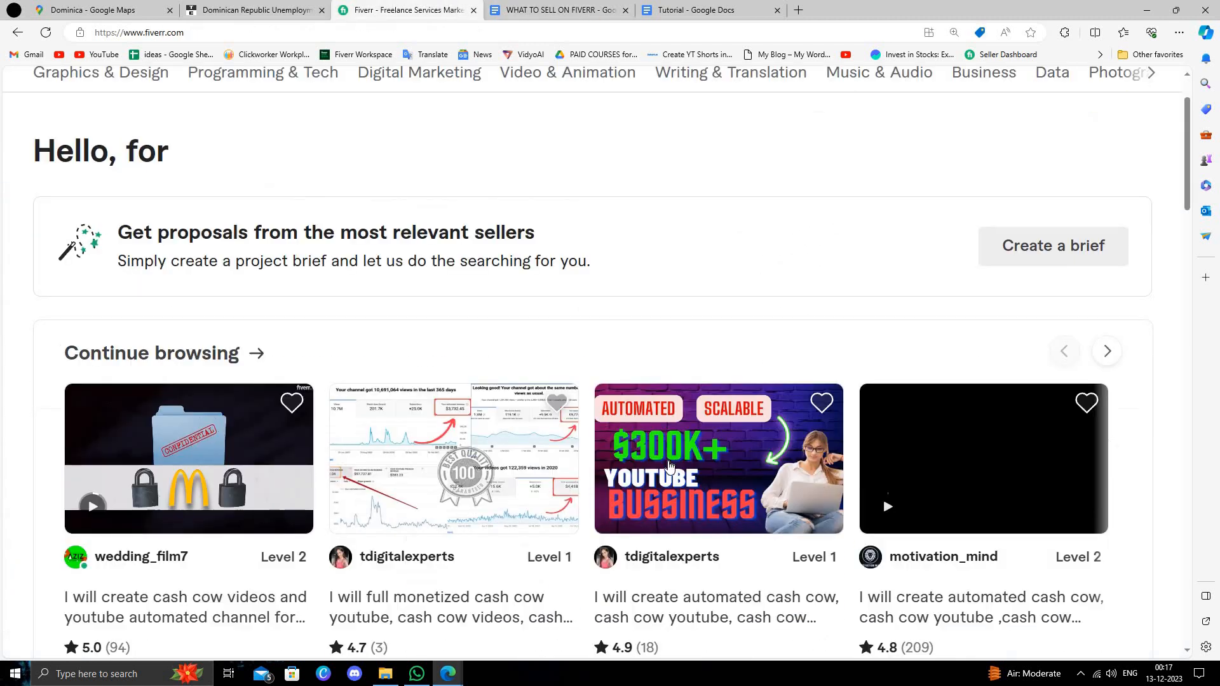